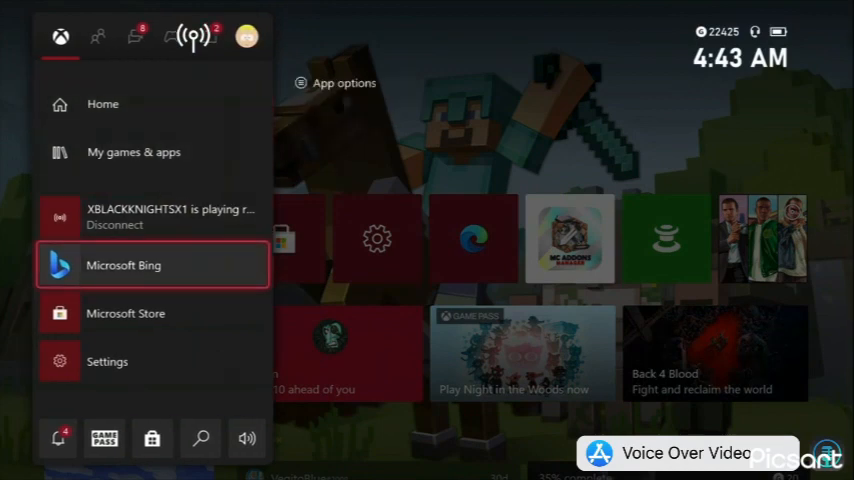
mouse_move(151, 438)
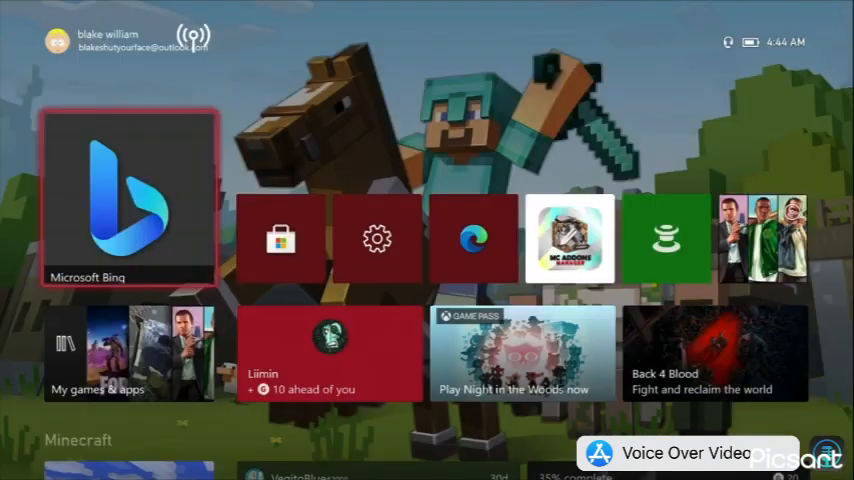
Launch Microsoft Bing and return to its blank Images start page
click(128, 195)
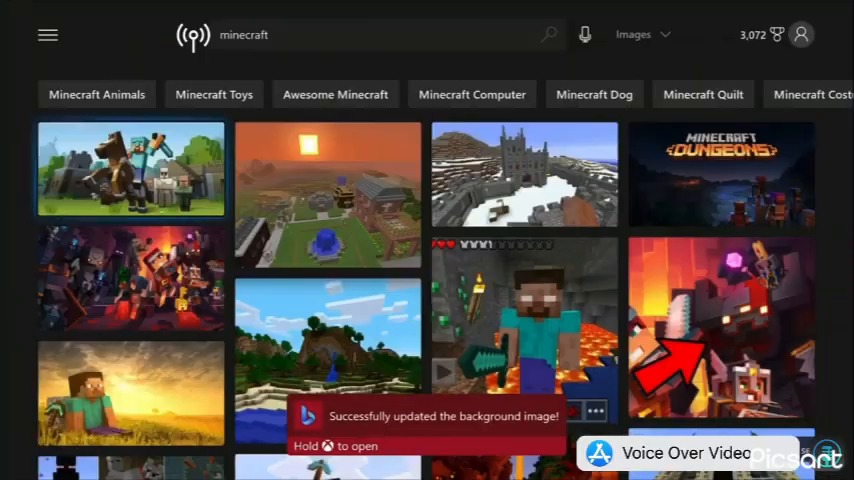
click(47, 34)
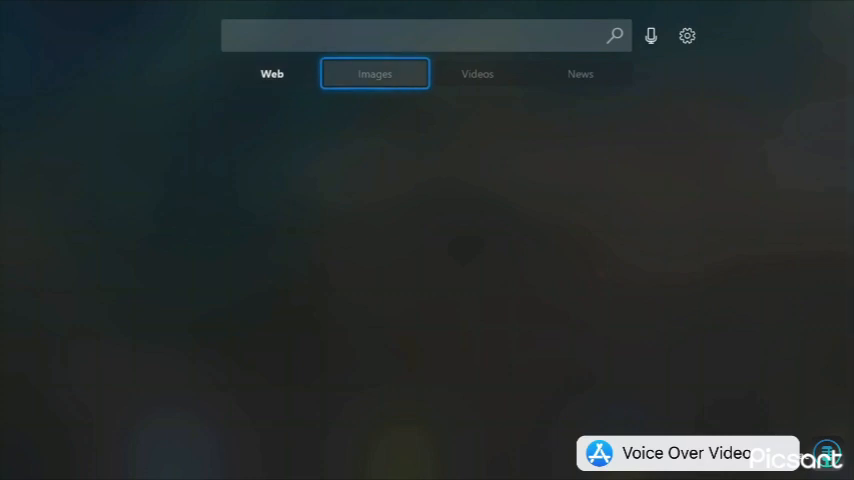
Enter "Chicken" into the Bing image search box
click(420, 35)
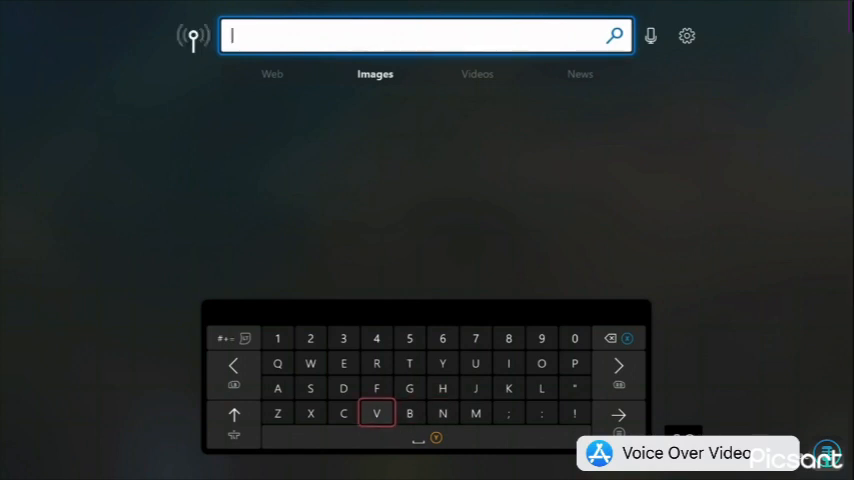
text(ch)
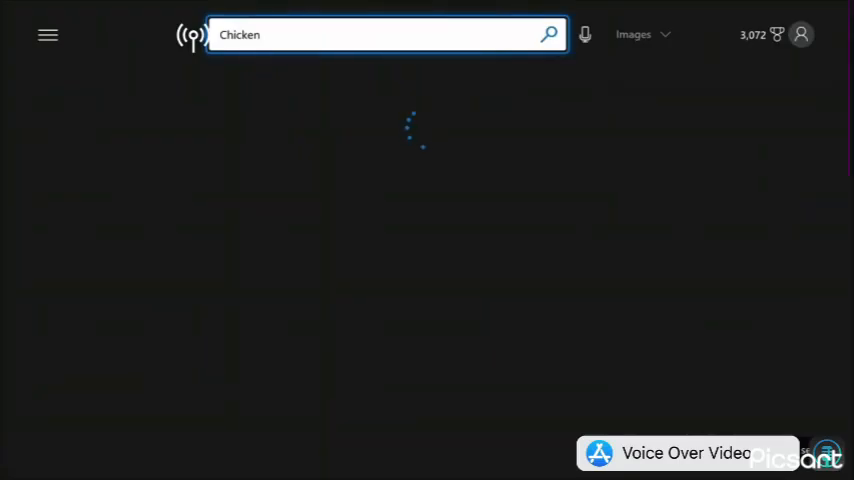
Submit the Chicken search, open the close-up rooster photo and show its More options
key(enter)
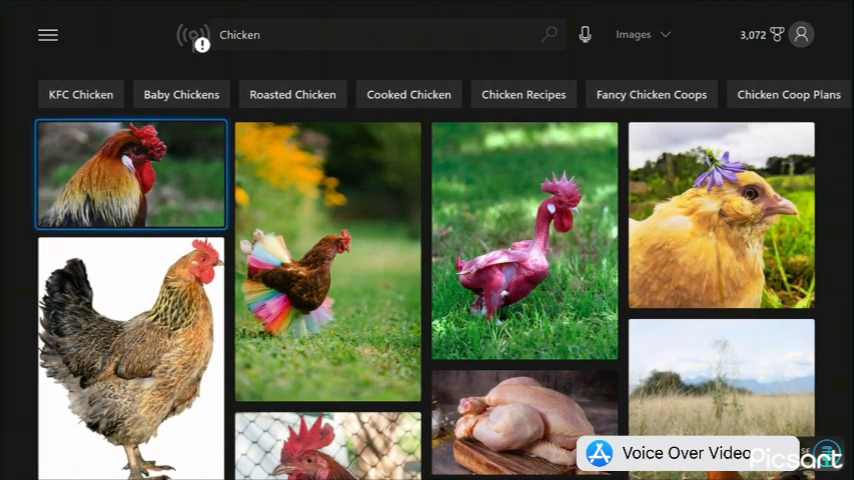
click(131, 175)
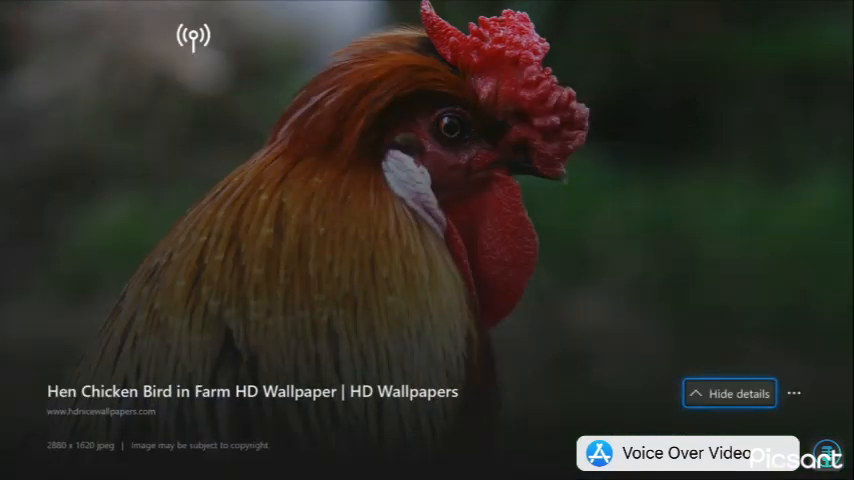
click(794, 393)
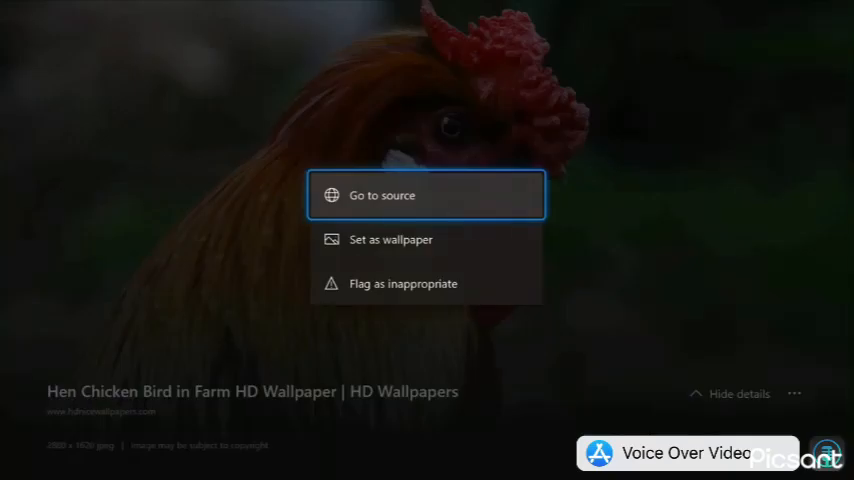